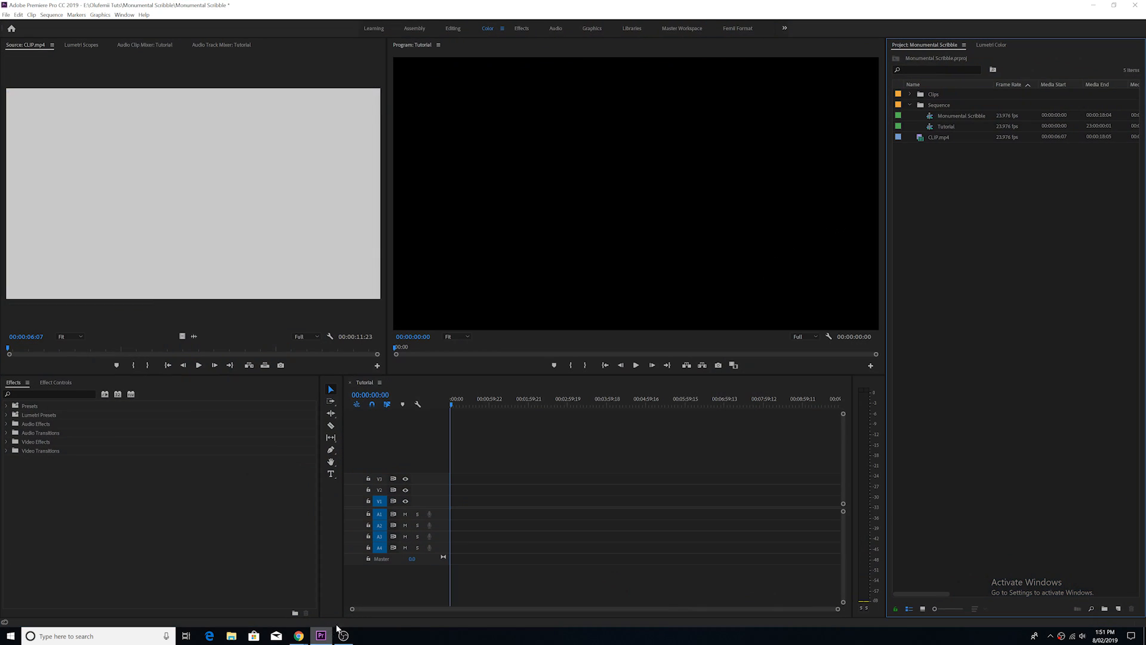
Load CLIP.mp4 in the Source monitor and insert it into the Tutorial sequence on V1.
{"action": "left_click", "coordinate": [938, 137]}
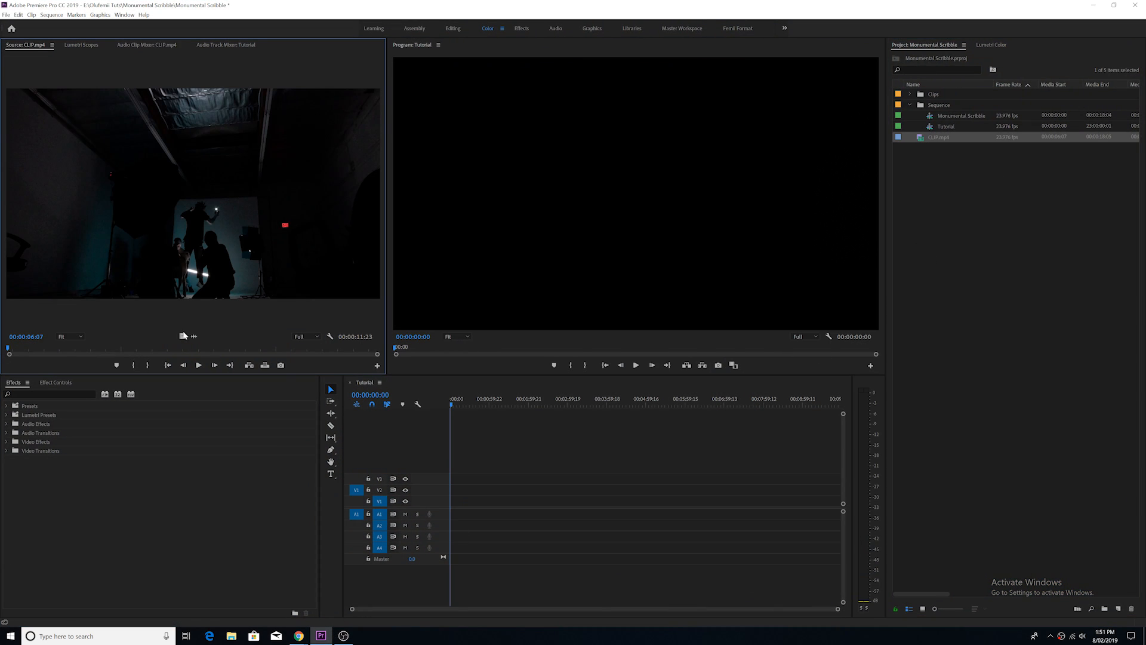
{"action": "left_click", "coordinate": [635, 365]}
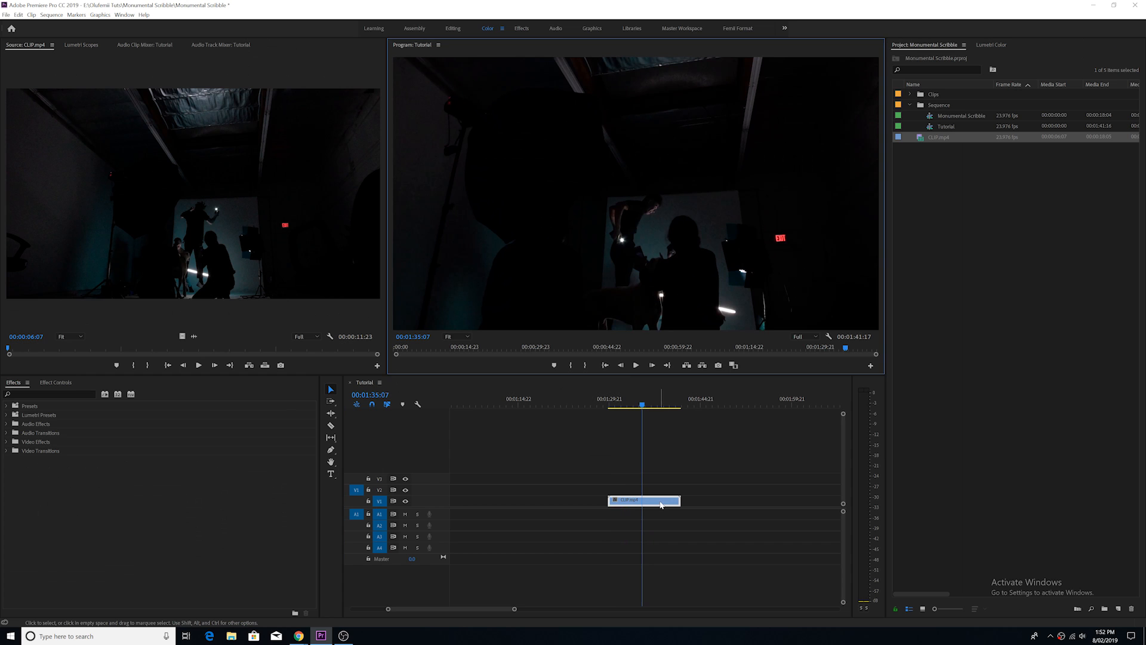
{"action": "mouse_move", "coordinate": [660, 505]}
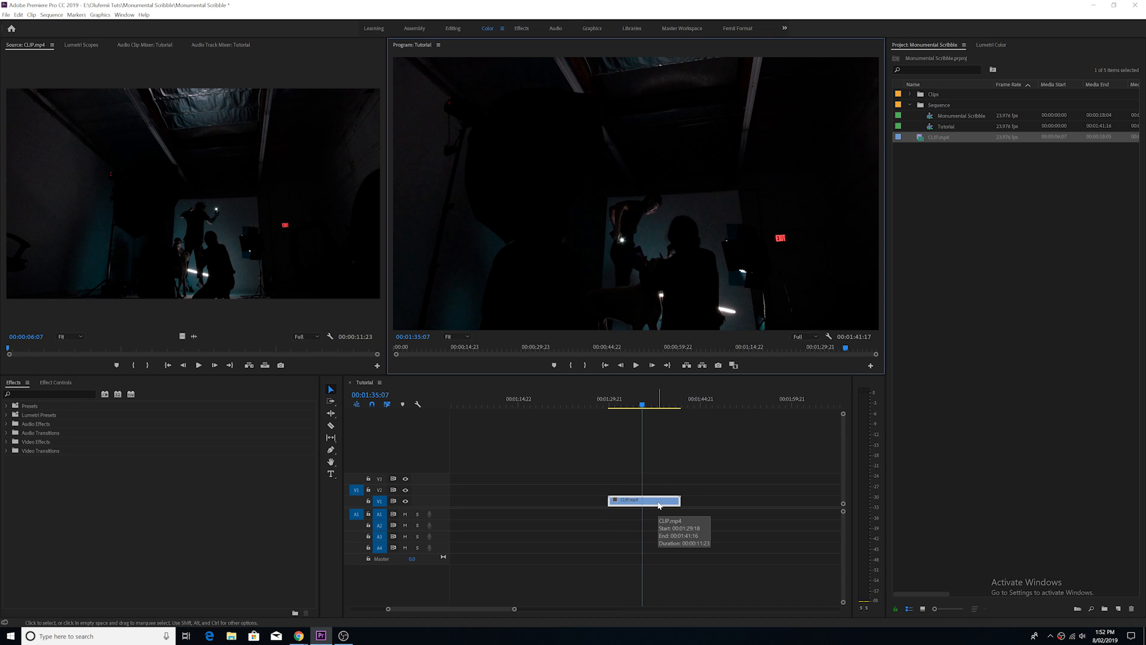
{"action": "mouse_move", "coordinate": [621, 510]}
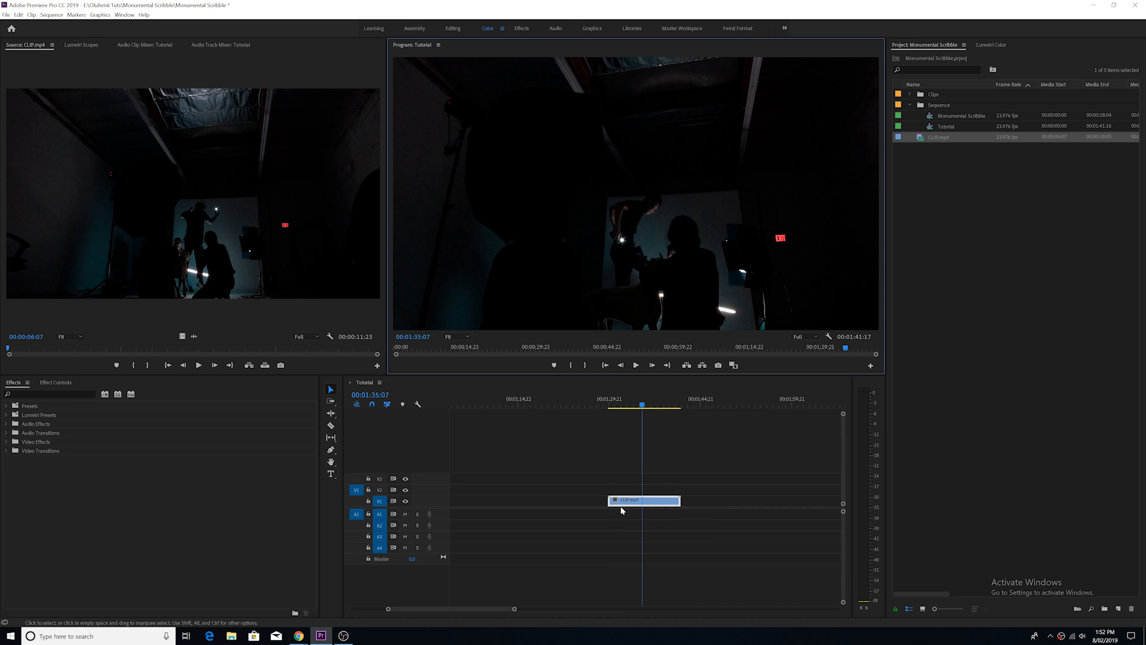
{"action": "mouse_move", "coordinate": [663, 206]}
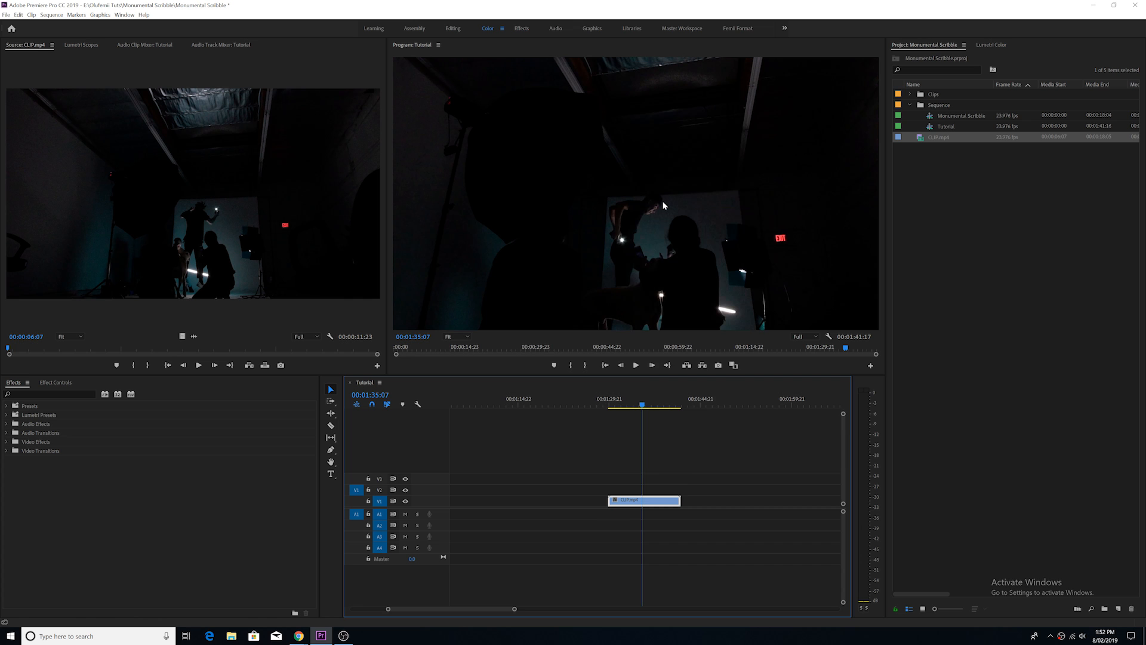
{"action": "left_click", "coordinate": [388, 635]}
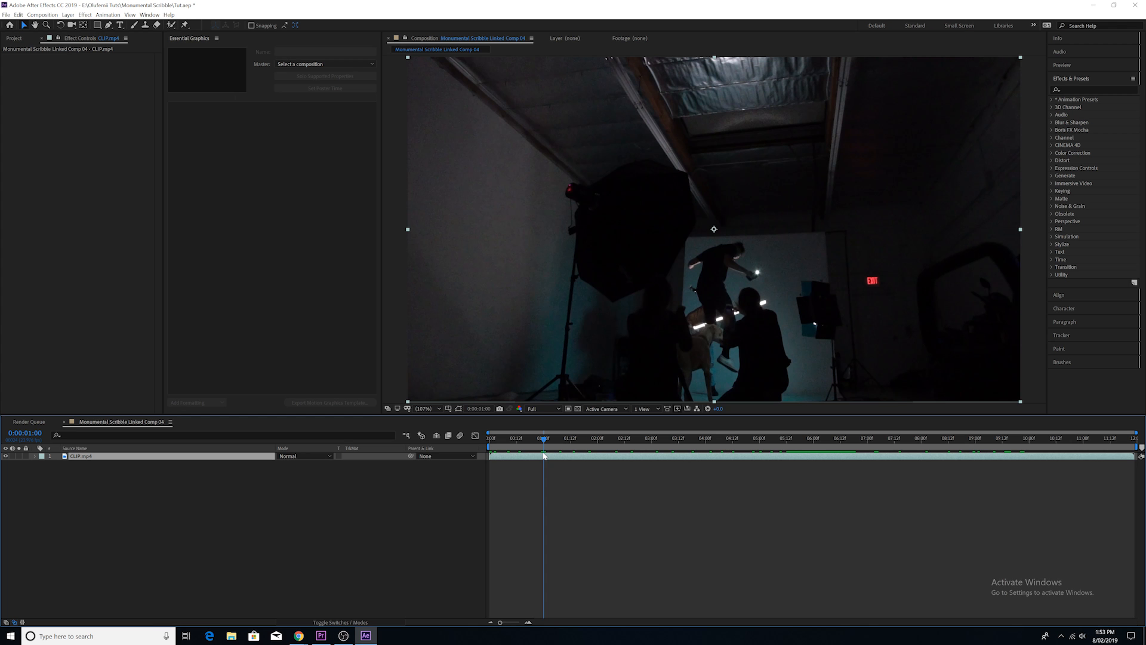
Open CLIP.mp4 in its Layer view with the Brush tool, and show the Brushes and Paint duration options.
{"action": "left_click", "coordinate": [81, 455]}
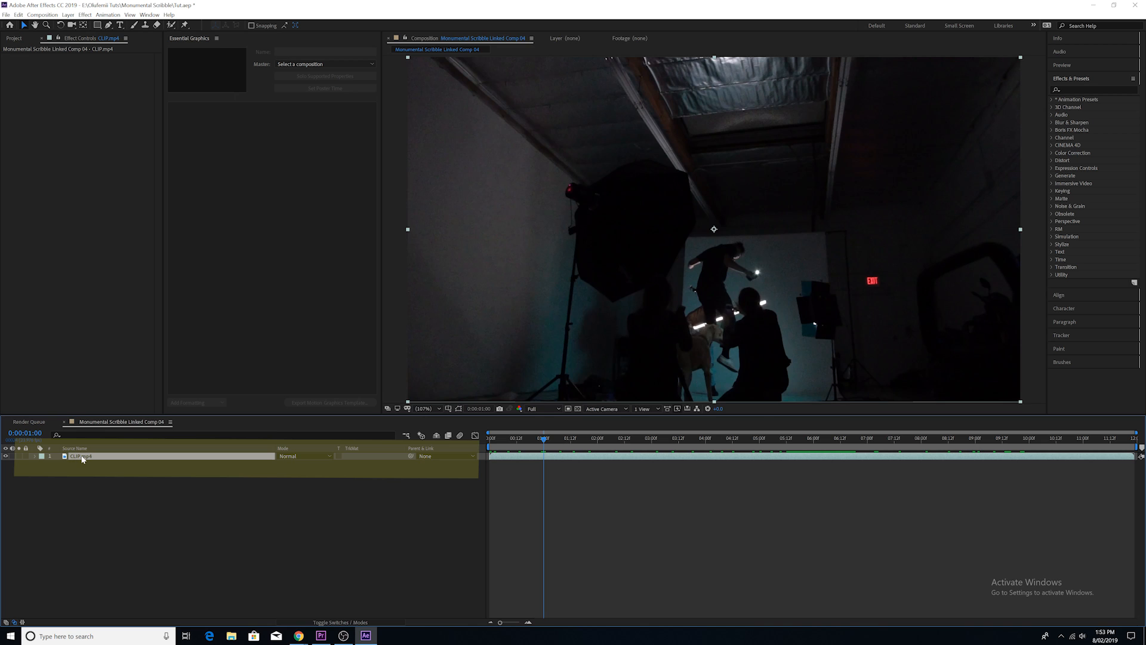
{"action": "double_click", "coordinate": [81, 456]}
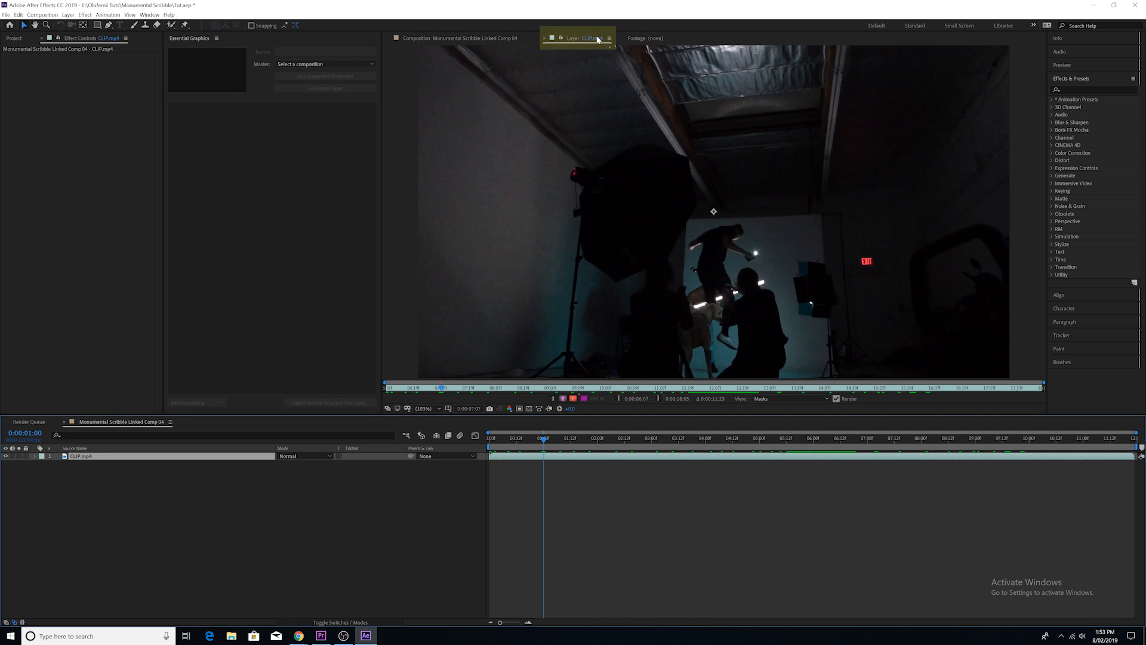
{"action": "left_click", "coordinate": [134, 25]}
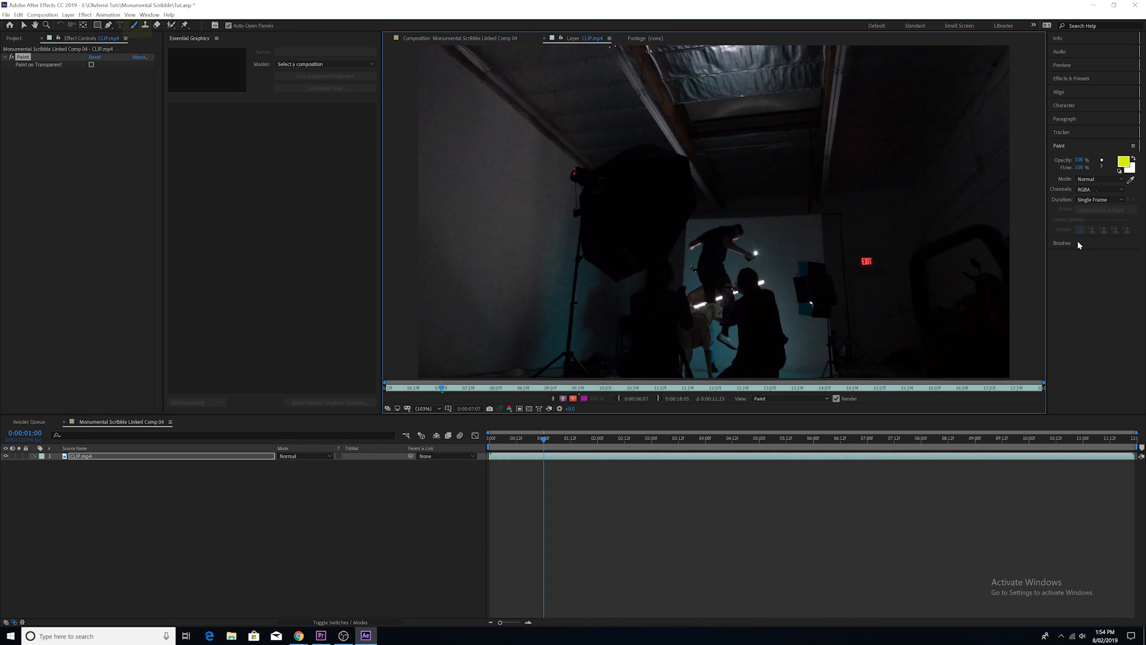
{"action": "left_click", "coordinate": [1061, 243]}
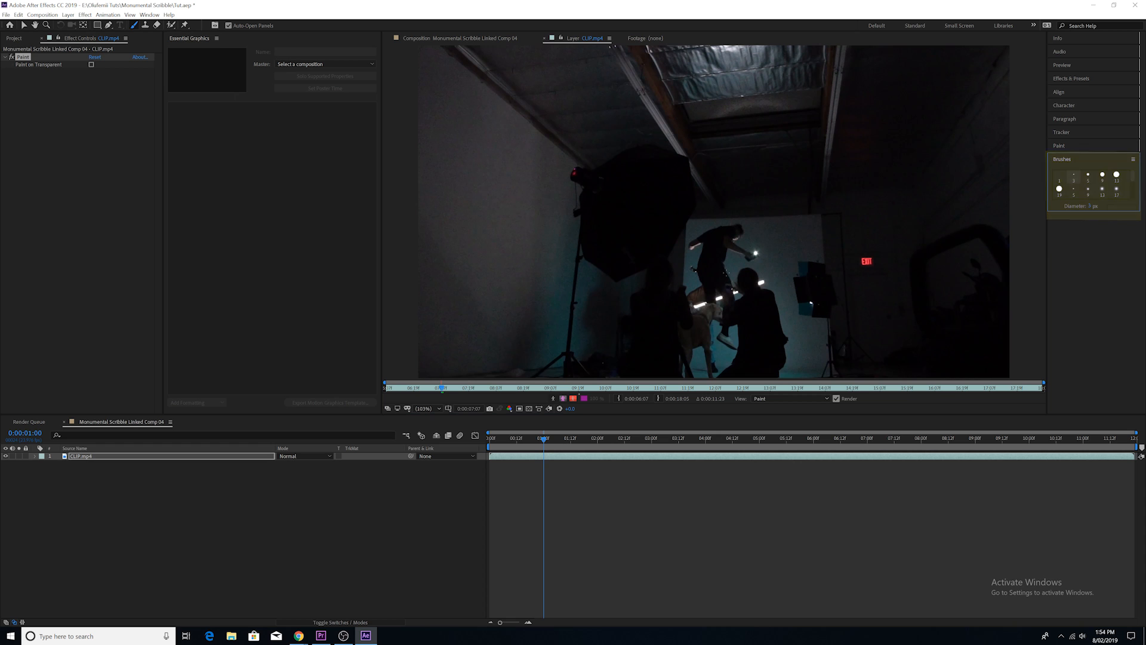
{"action": "left_click", "coordinate": [1127, 162]}
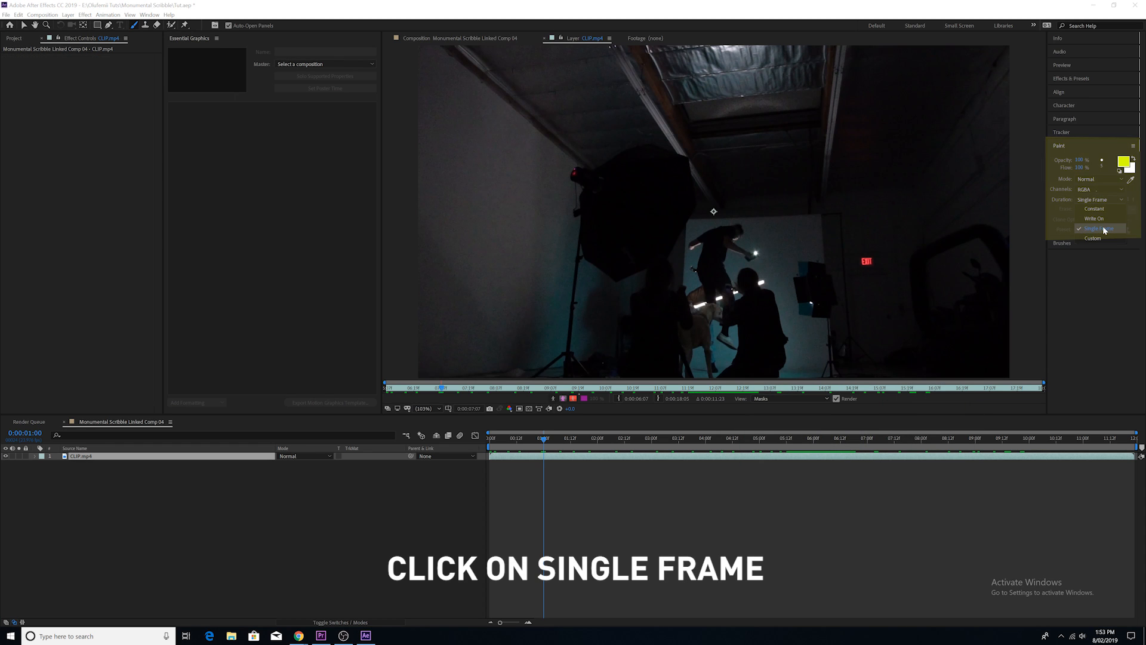
Set strokes to Single Frame and paint yellow scribbles over the figure frame by frame.
{"action": "left_click", "coordinate": [149, 14]}
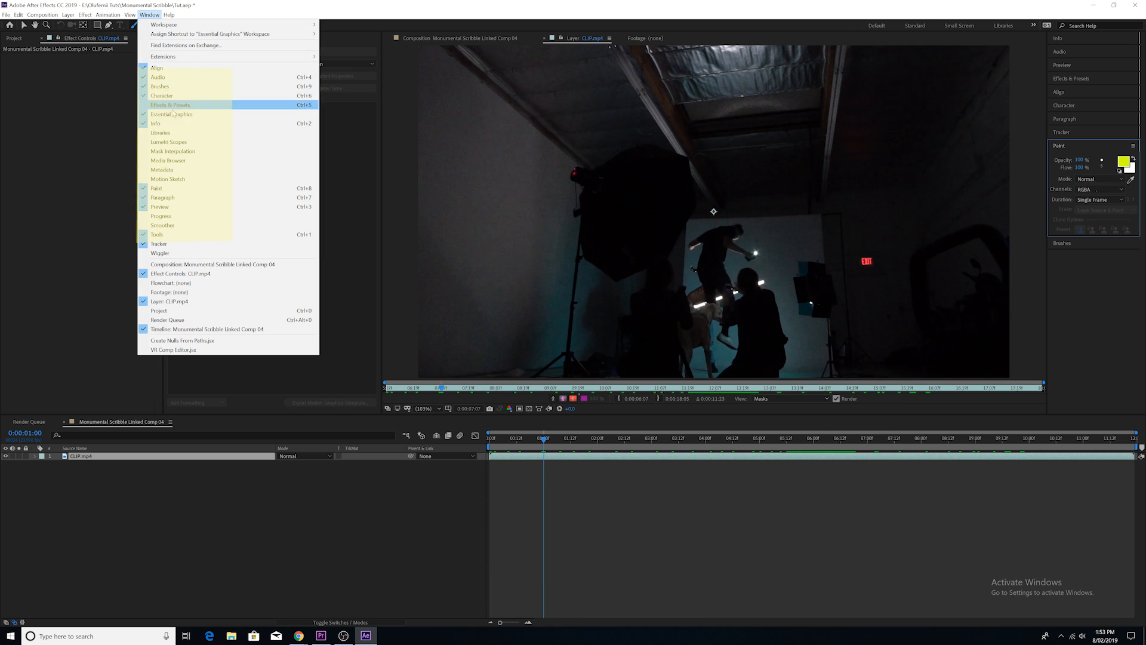
{"action": "mouse_move", "coordinate": [194, 197]}
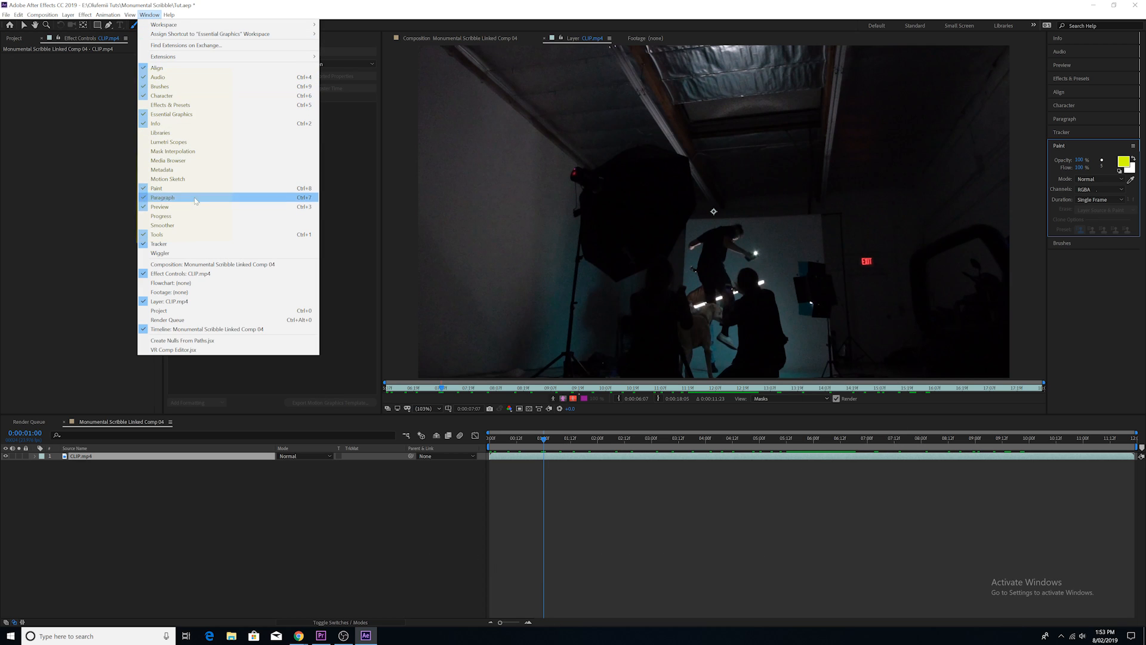
{"action": "left_click", "coordinate": [171, 114]}
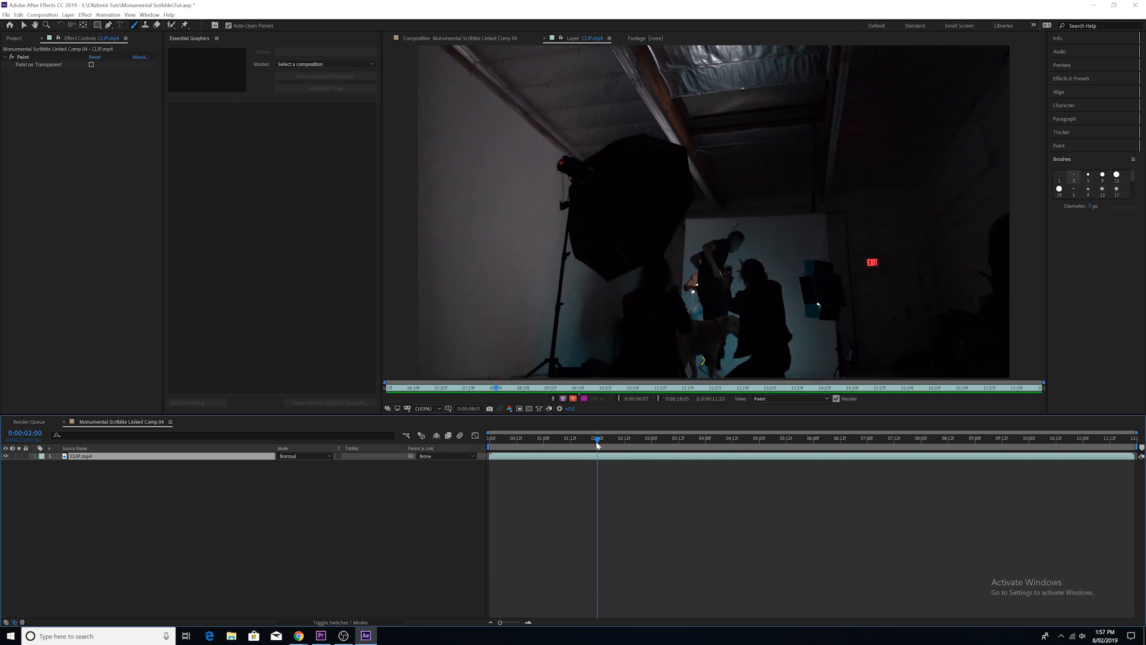
Add a comp-sized black solid named Black Solid 1 from the timeline context menu.
{"action": "left_click", "coordinate": [623, 438]}
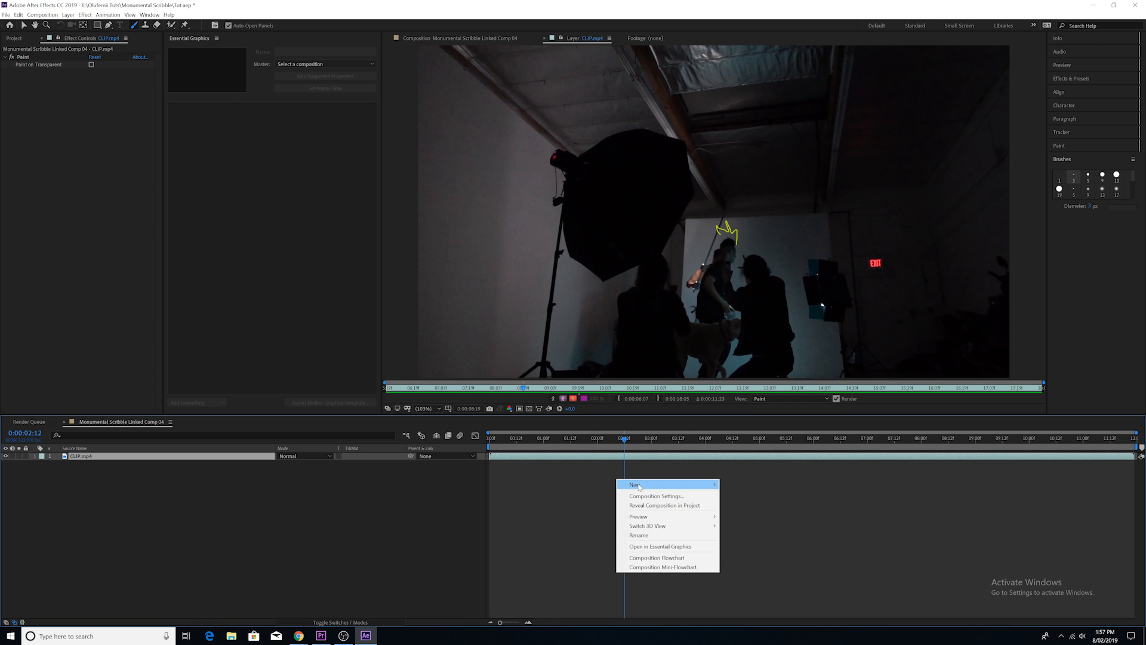
{"action": "left_click", "coordinate": [632, 484]}
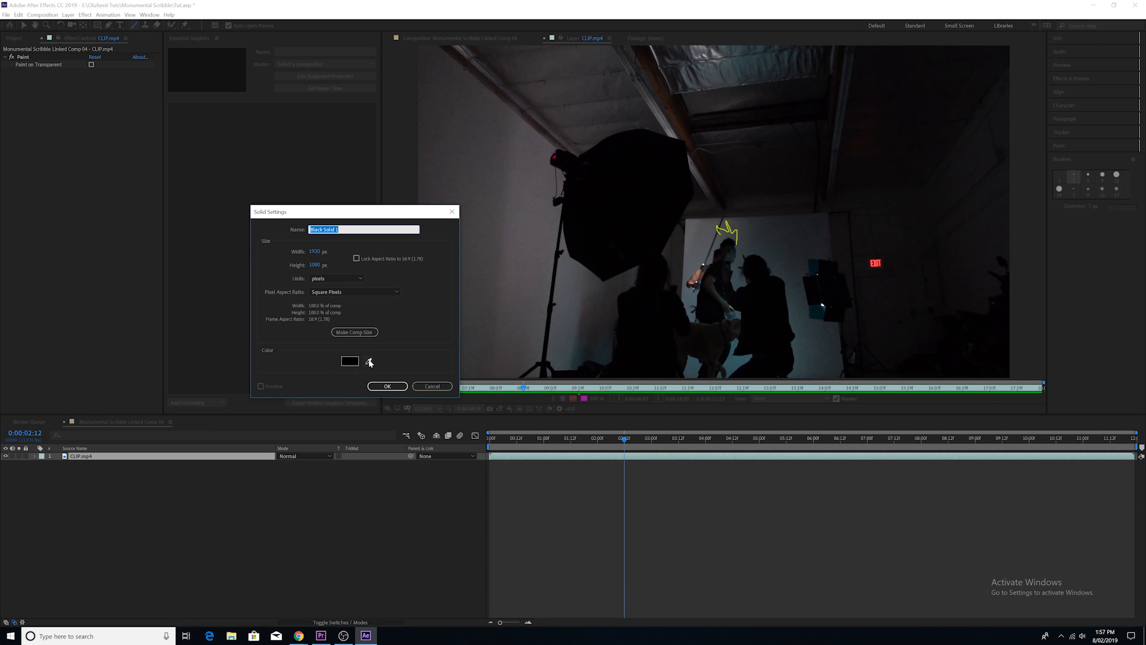
{"action": "left_click", "coordinate": [387, 386]}
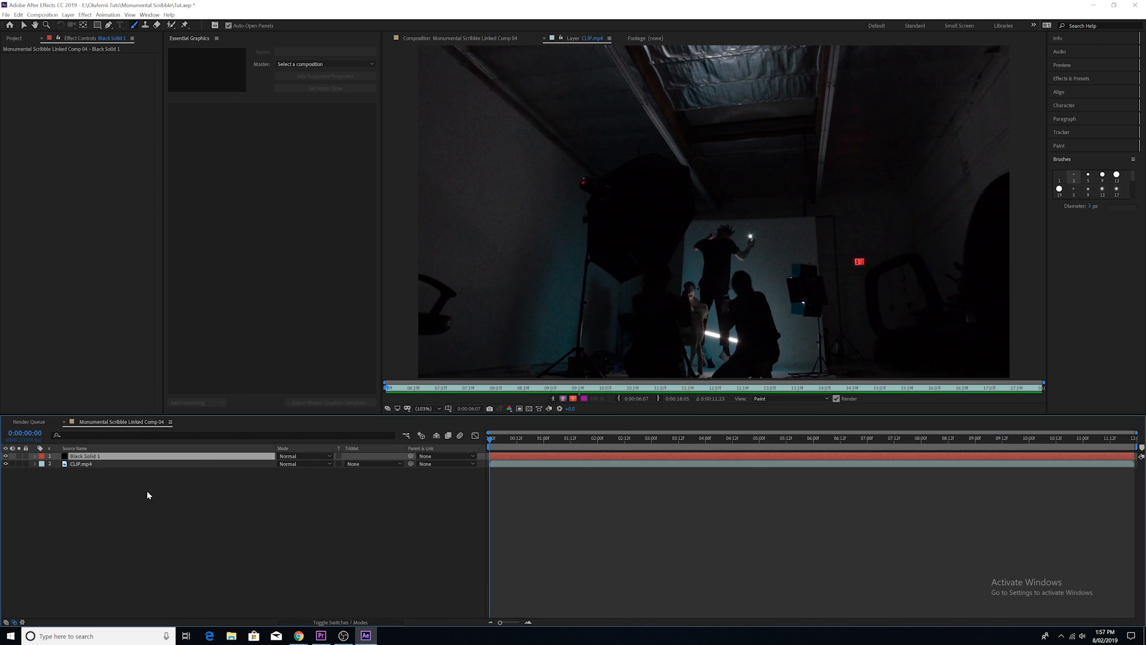
Copy the Paint effect from CLIP.mp4 and paste it onto Black Solid 1.
{"action": "left_click", "coordinate": [32, 464]}
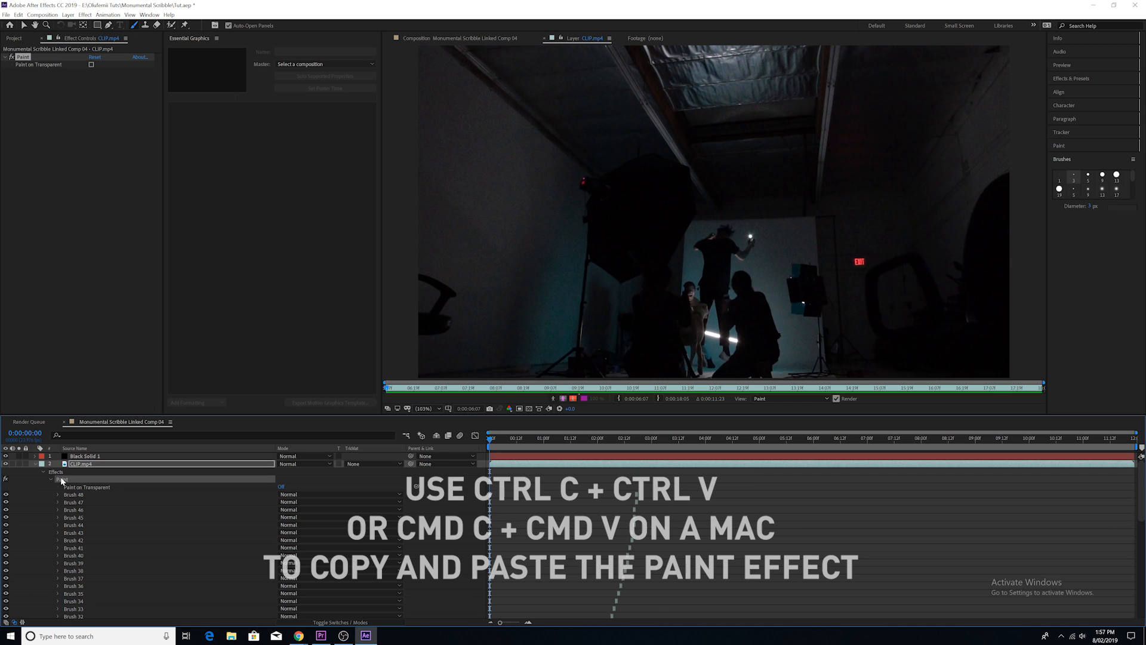
{"action": "left_click", "coordinate": [86, 455]}
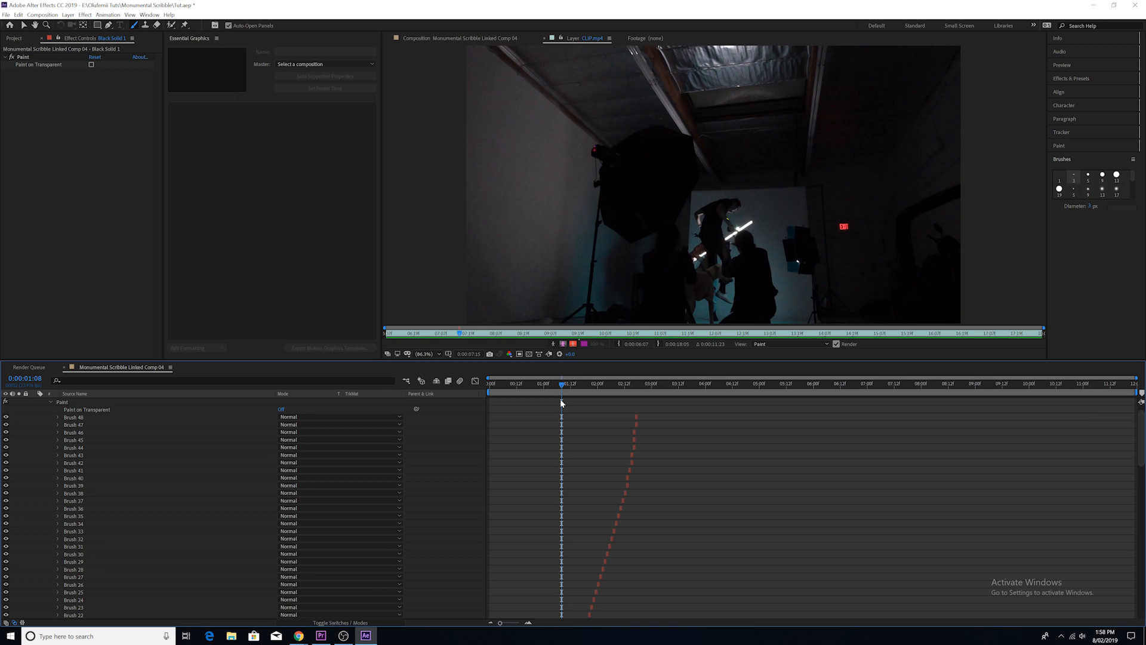
{"action": "scroll", "scroll_direction": "down", "scroll_amount": 3}
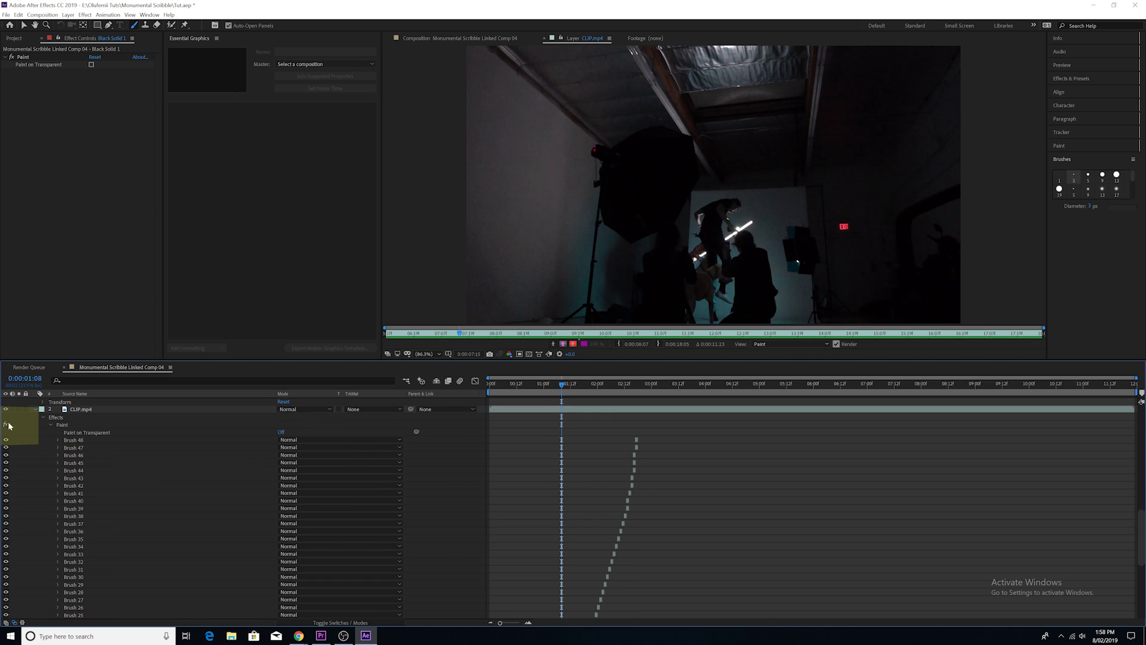
{"action": "left_click", "coordinate": [85, 400]}
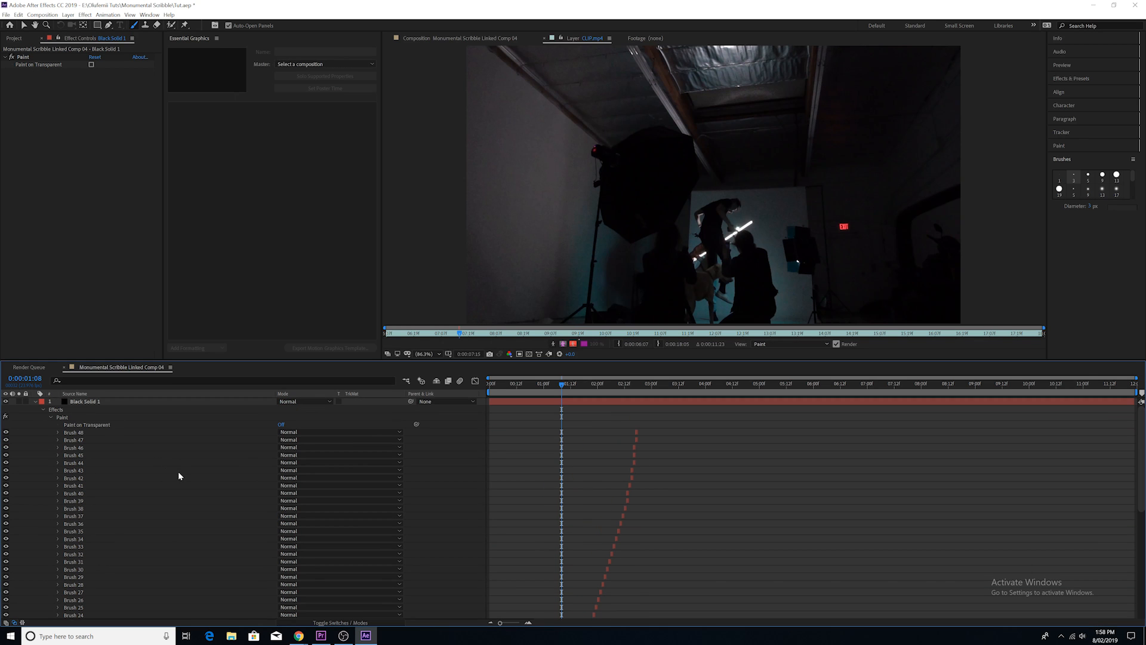
Set Black Solid 1's blending mode to Screen.
{"action": "left_click", "coordinate": [303, 400]}
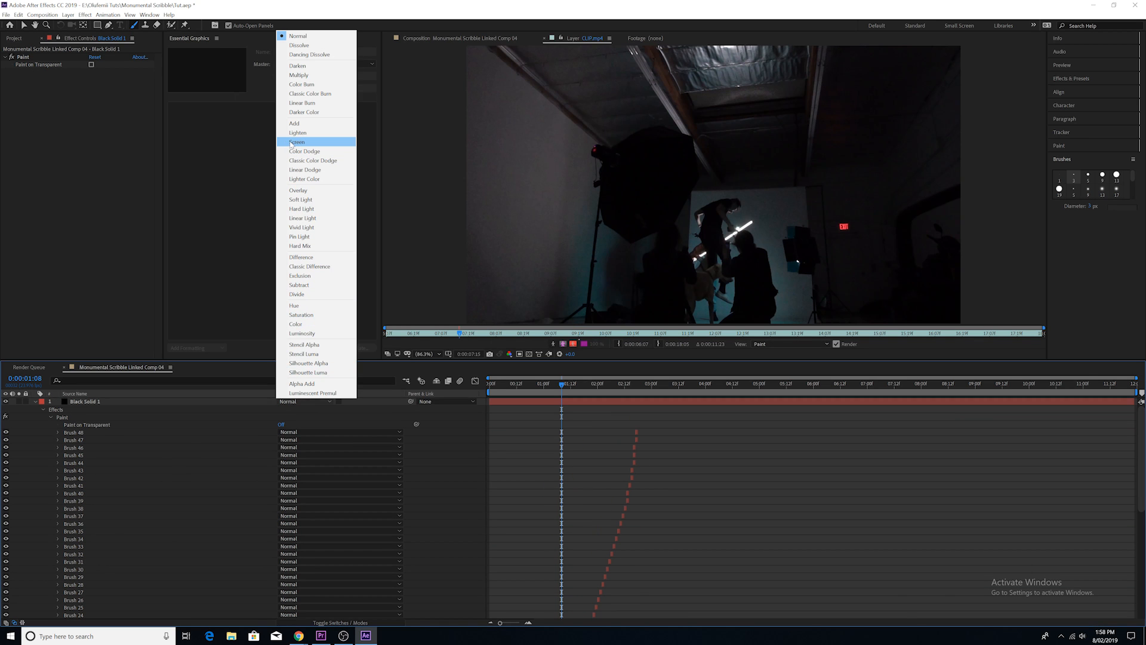
{"action": "left_click", "coordinate": [298, 143]}
{"action": "type", "text": "glow"}
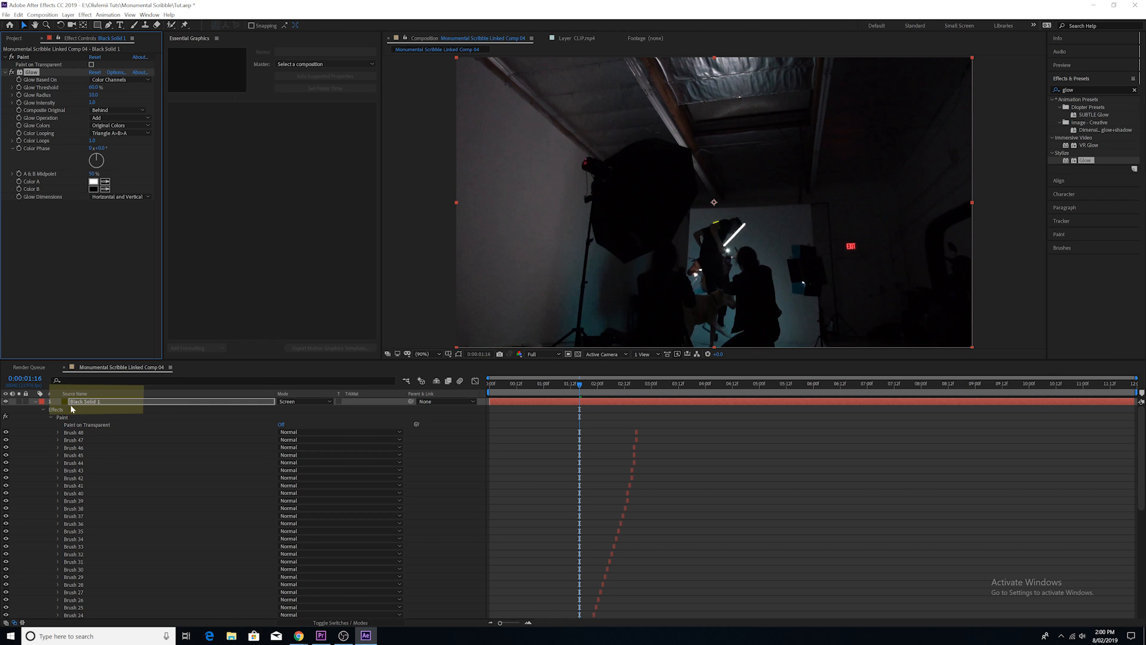
Select the Glow effect on Black Solid 1 and duplicate it into Glow 2.
{"action": "left_click", "coordinate": [62, 424]}
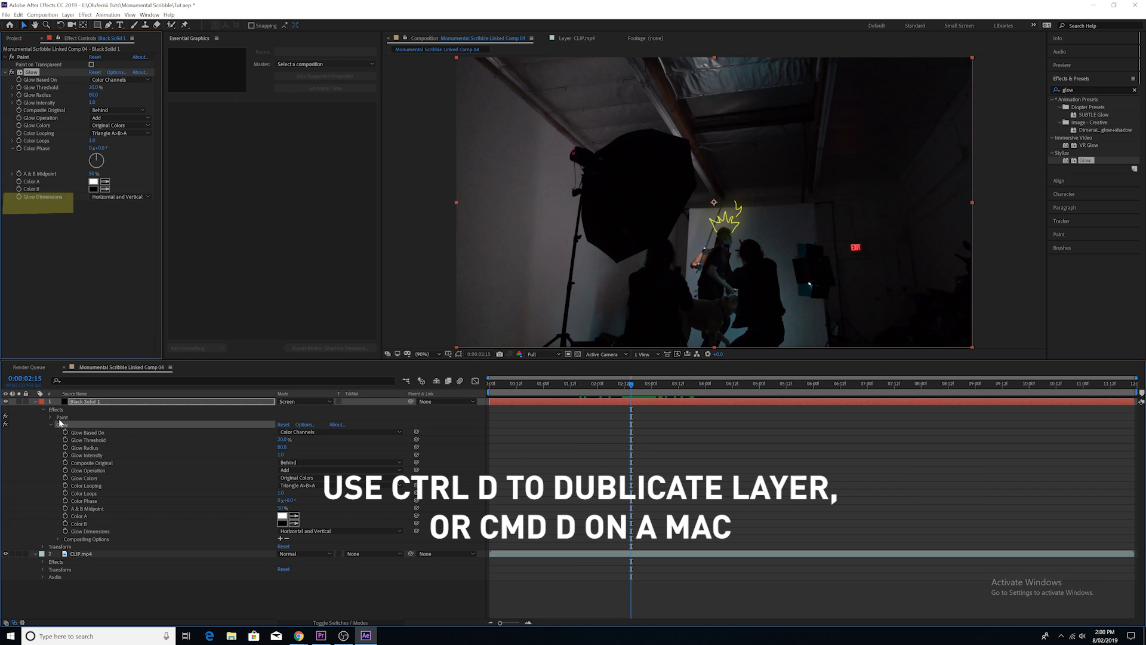
{"action": "key", "text": "ctrl+d"}
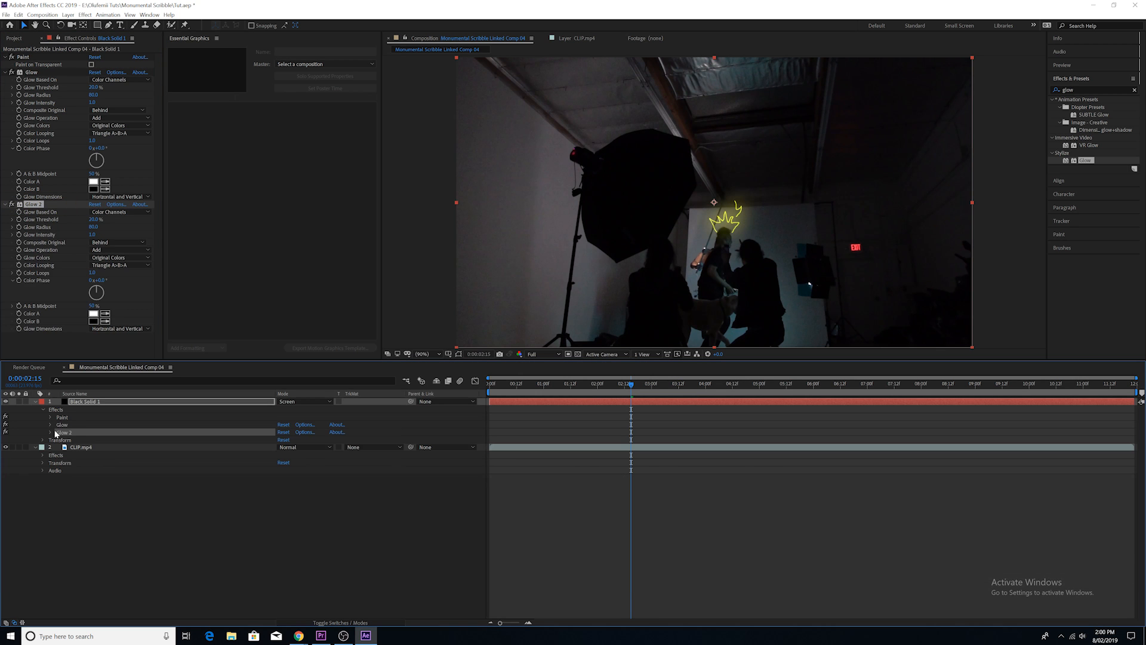
{"action": "left_click", "coordinate": [548, 384]}
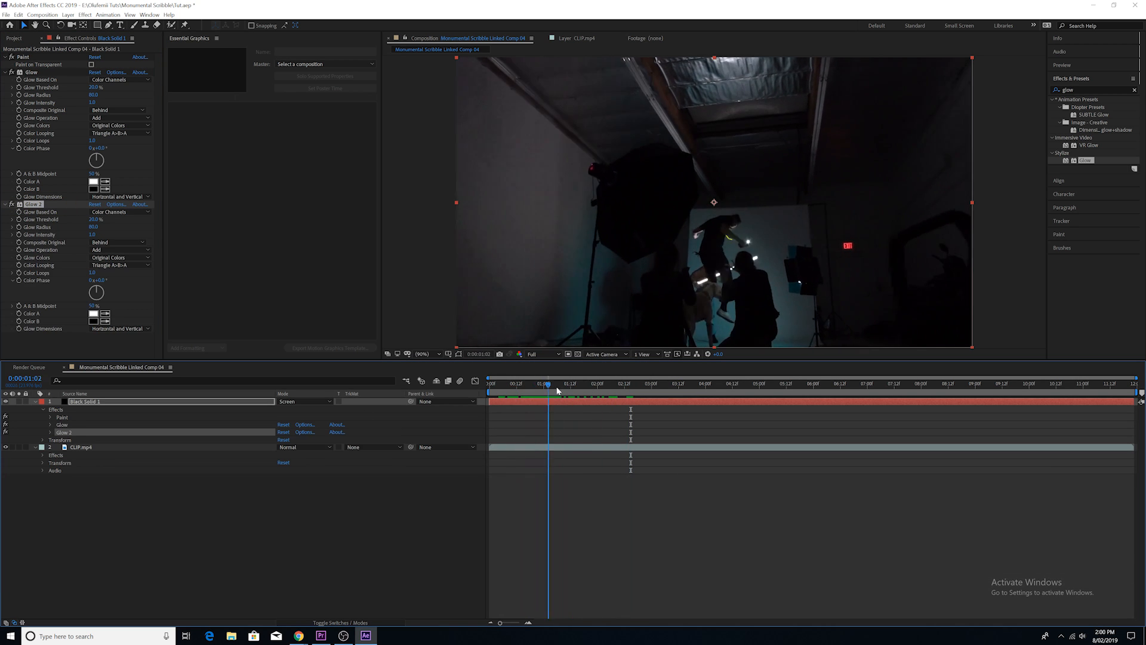
{"action": "left_click", "coordinate": [535, 384]}
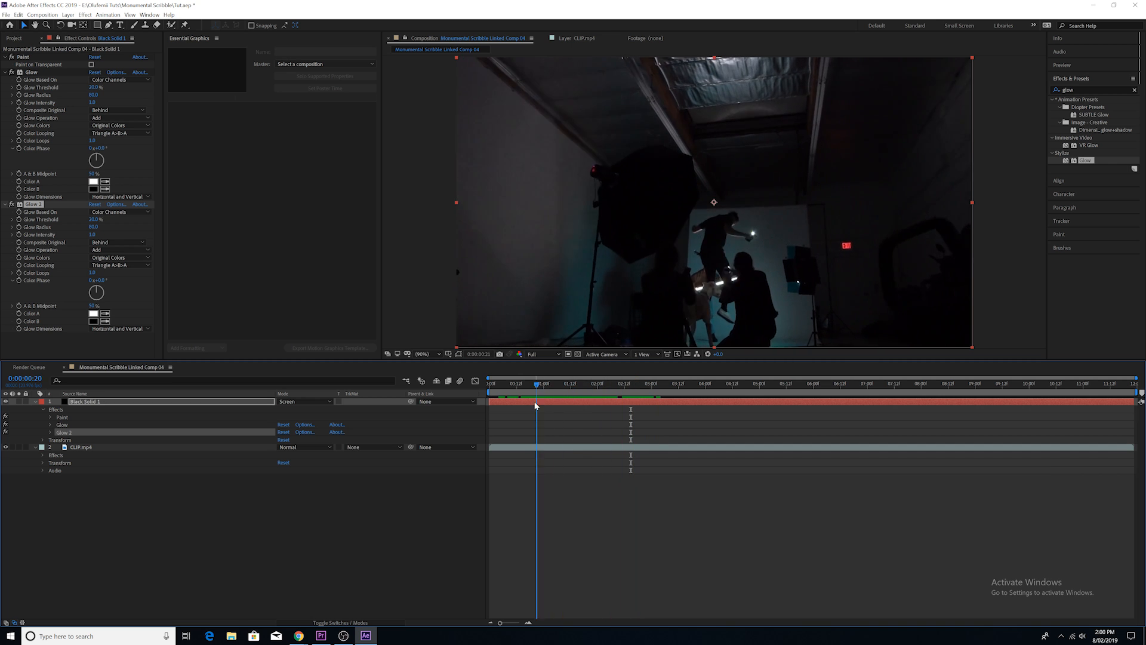
{"action": "left_click", "coordinate": [537, 383]}
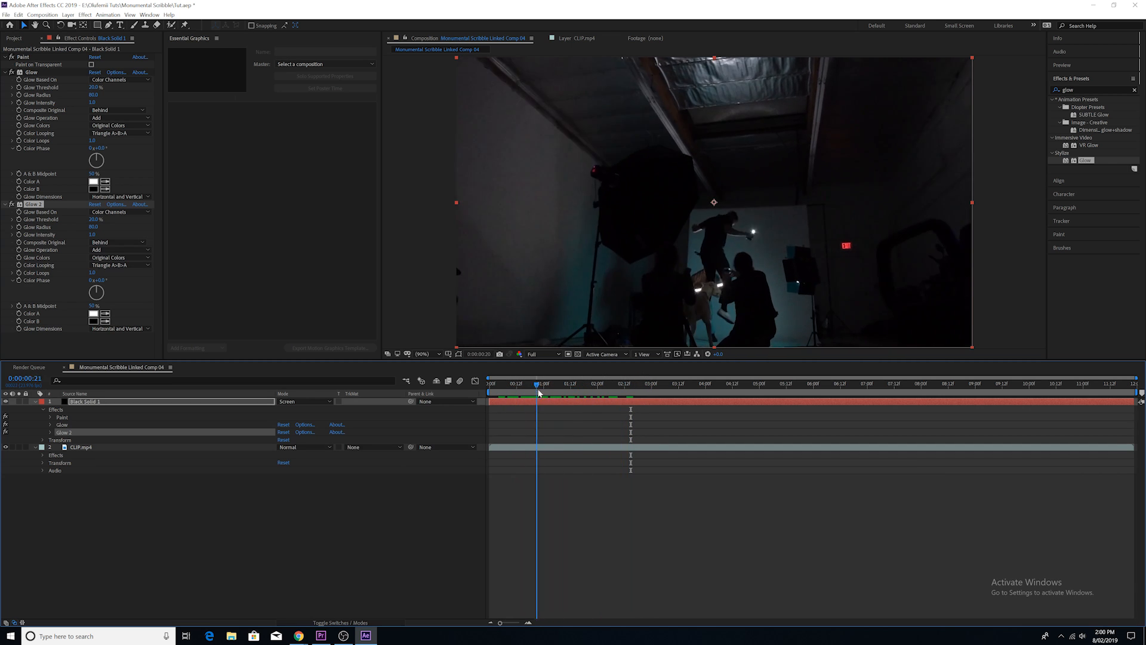
{"action": "left_click", "coordinate": [544, 384]}
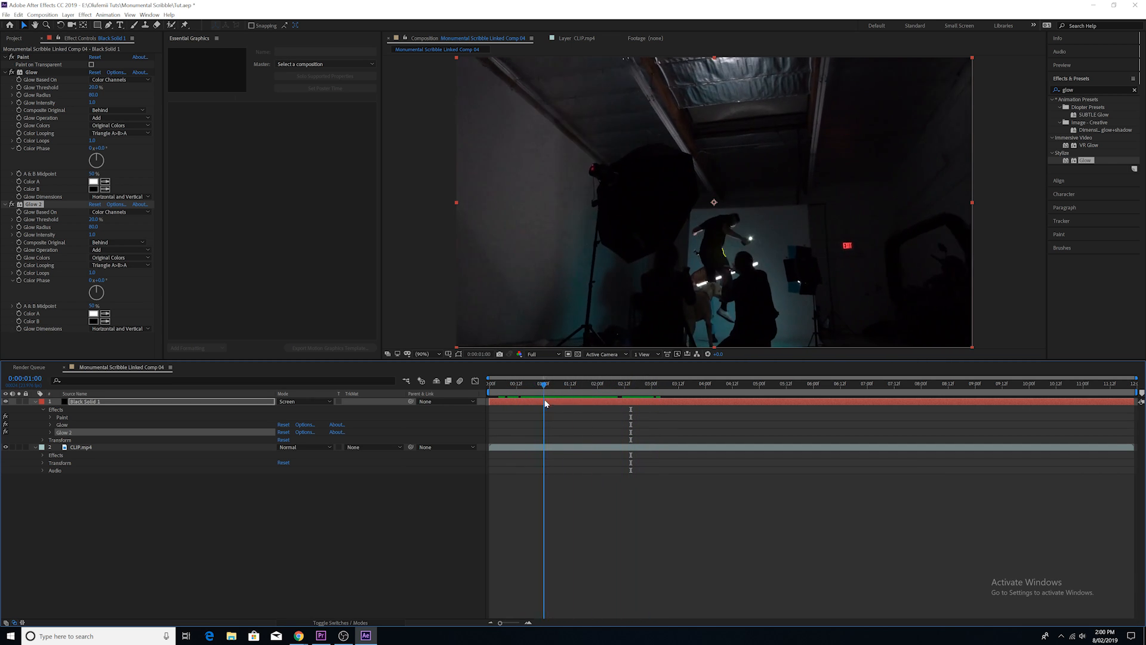